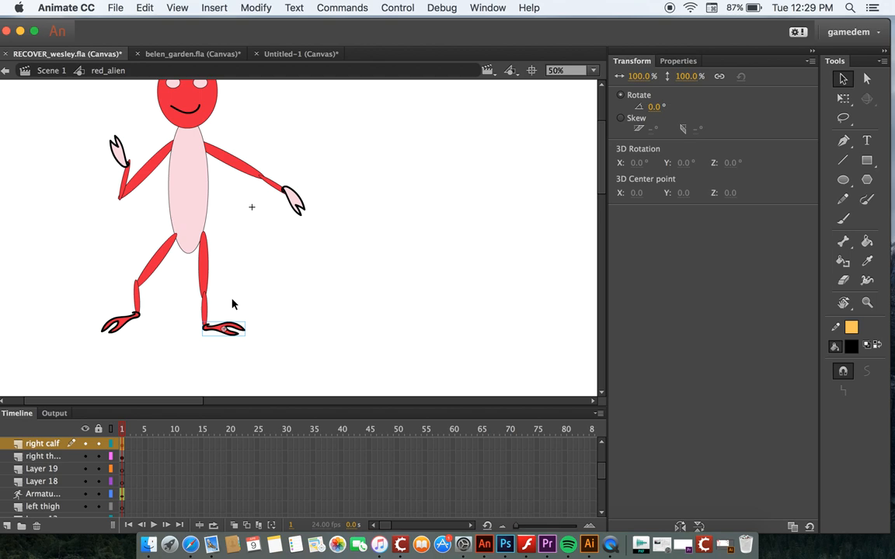
mouse_move(193, 187)
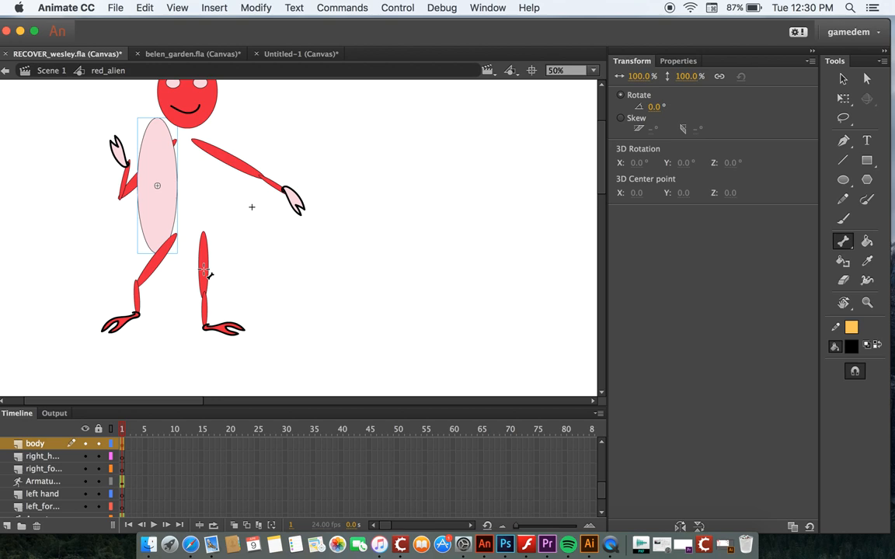
mouse_move(205, 268)
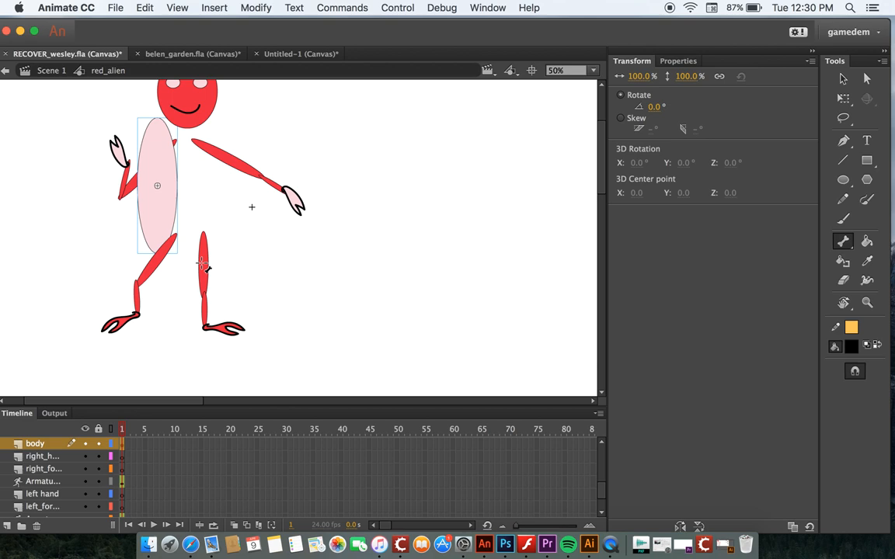
- Select the red alien's right-leg calf so it can be straightened beneath the body
click(203, 272)
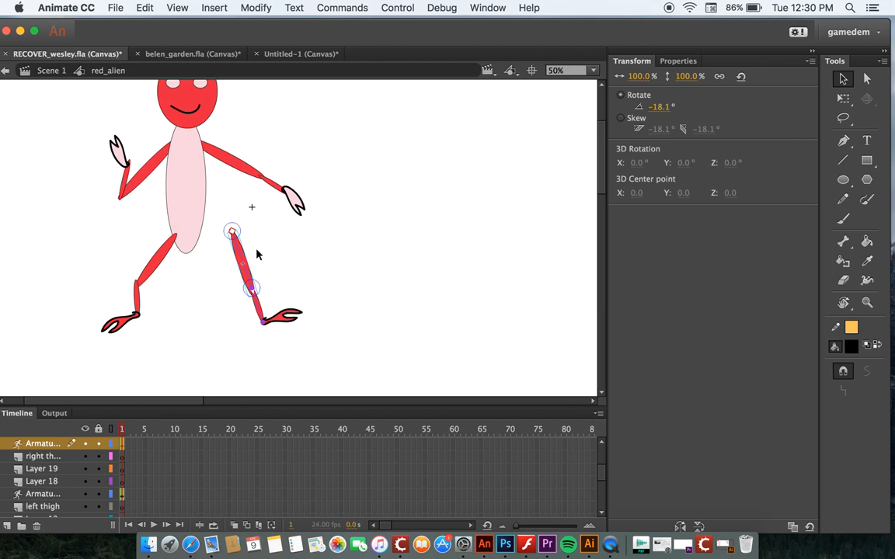
mouse_move(251, 218)
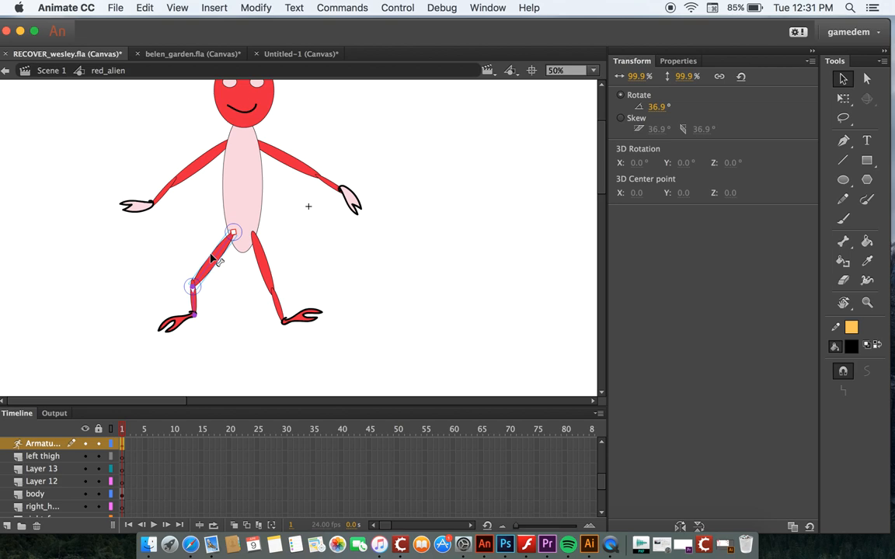
mouse_move(221, 261)
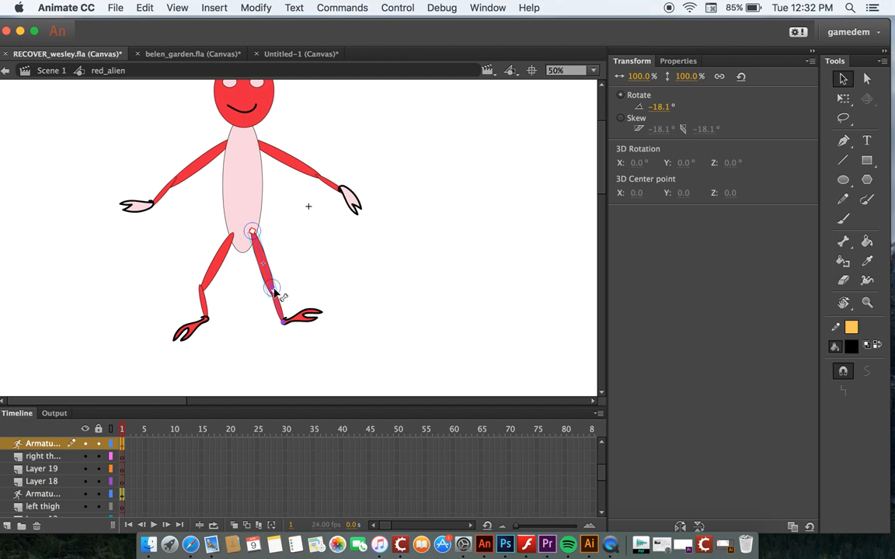
- Rotate the rigged right arm upward until it sits level with the shoulder
drag(276, 292, 296, 280)
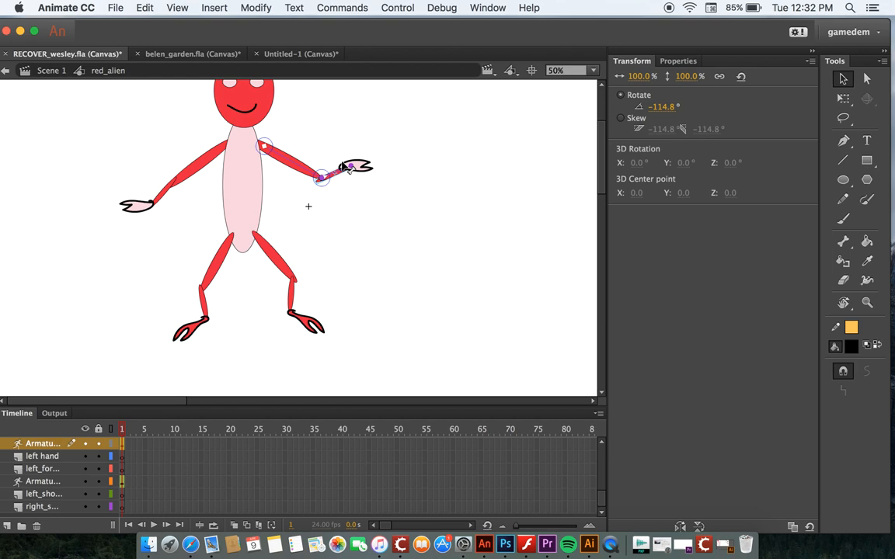
- Swing the newly boned left arm down and outward into its low pose
drag(345, 168, 354, 171)
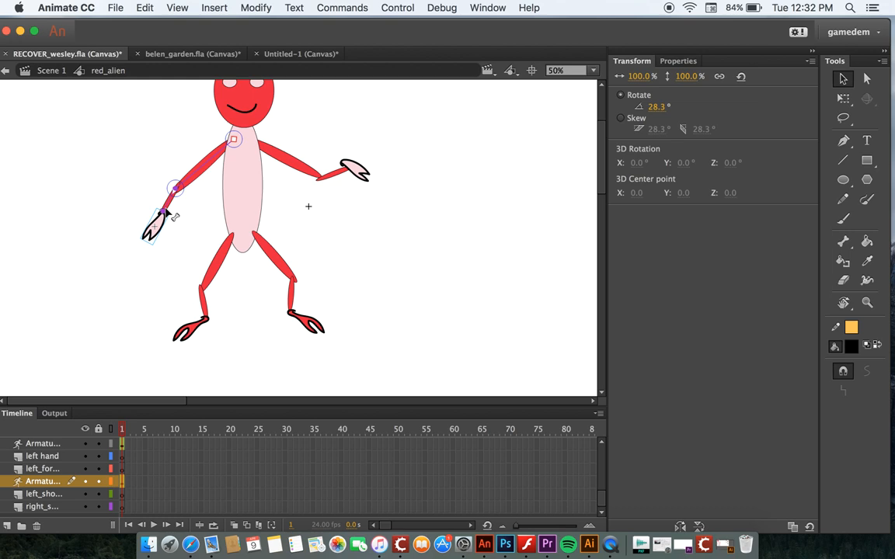
mouse_move(174, 162)
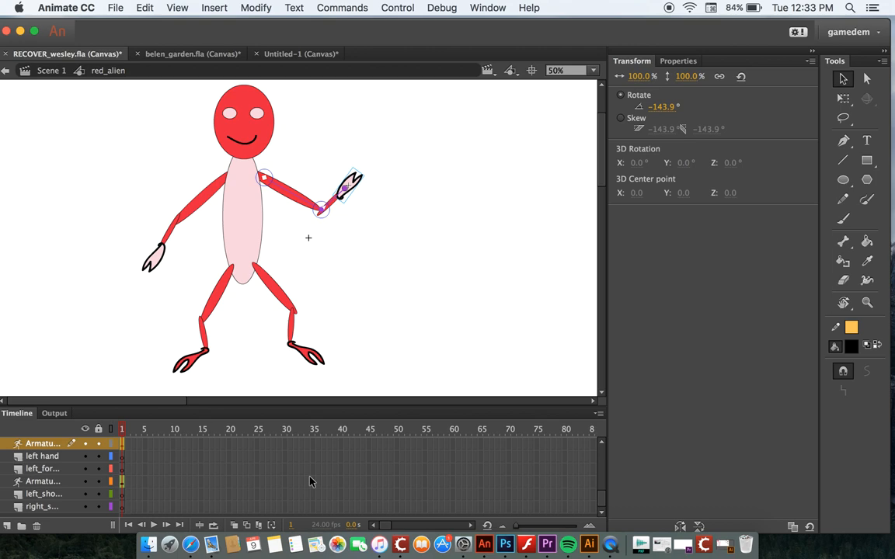
mouse_move(230, 518)
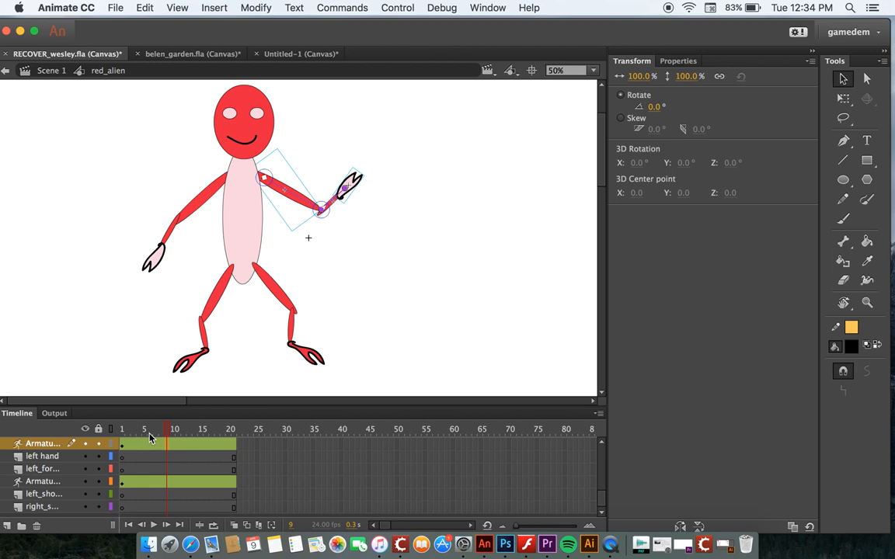
- At frame 5, spread the alien's legs into a dance pose keyframe
click(143, 429)
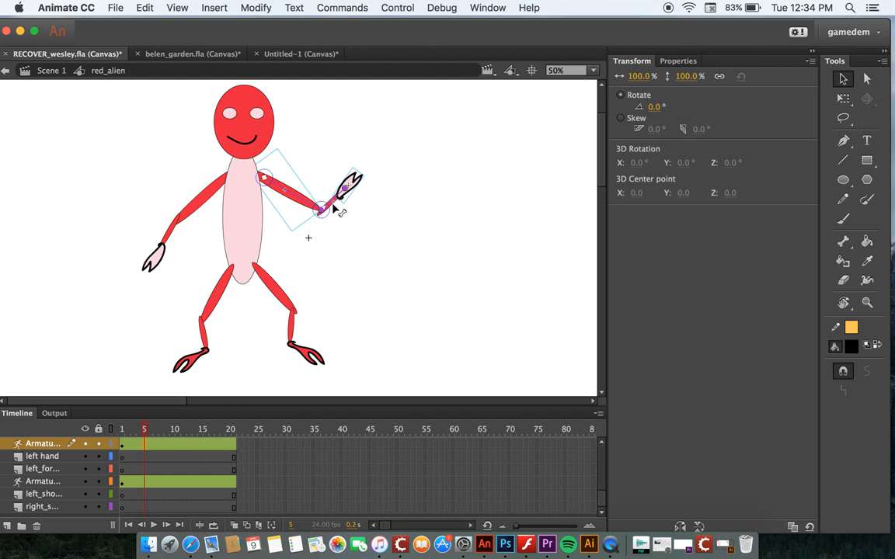
drag(341, 179, 326, 124)
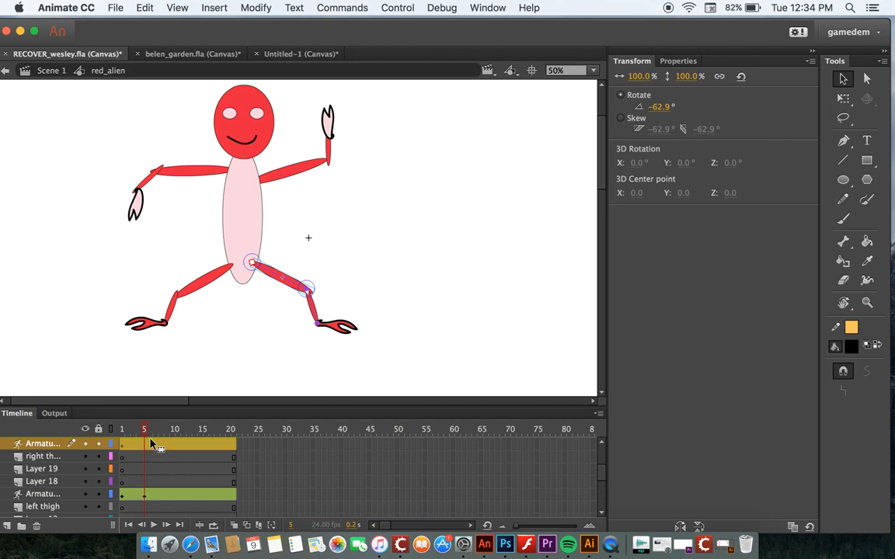
- At a later frame, rotate the alien's right arm into a new pose keyframe
click(174, 429)
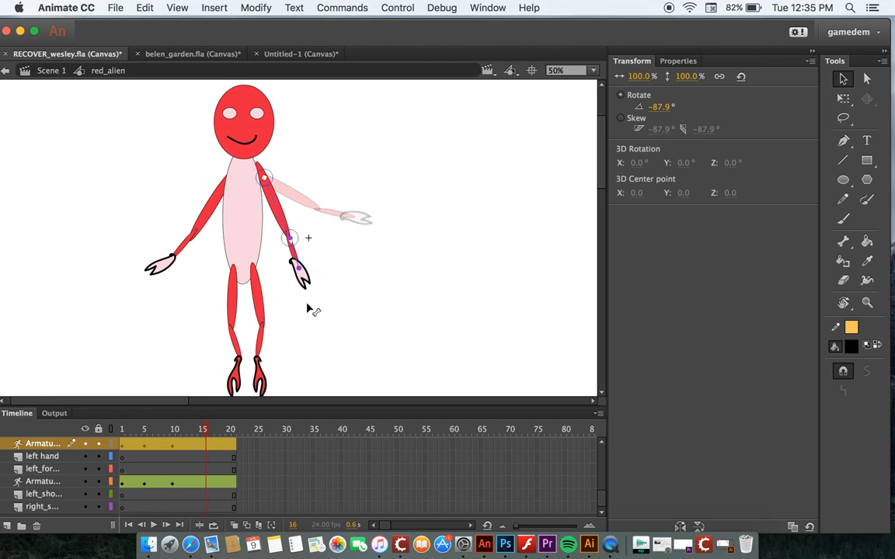
drag(370, 218, 298, 279)
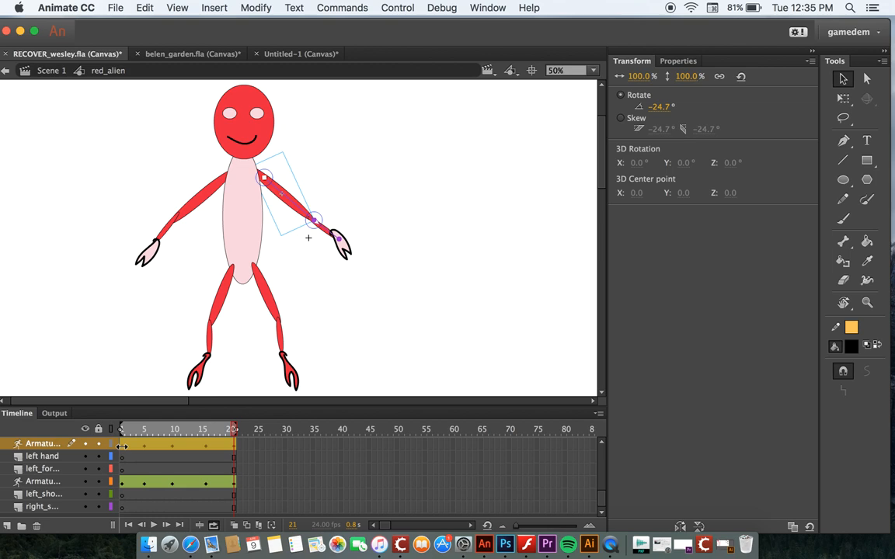
click(153, 525)
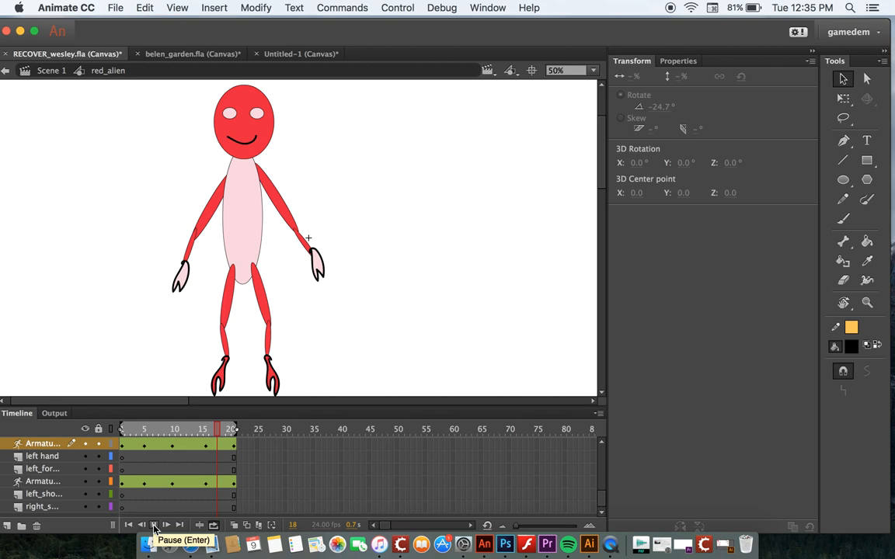
click(153, 525)
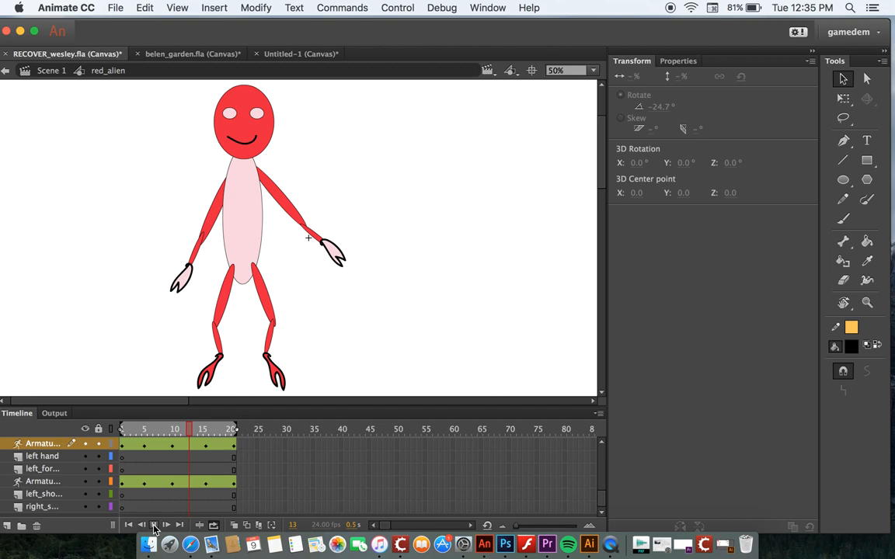
click(154, 525)
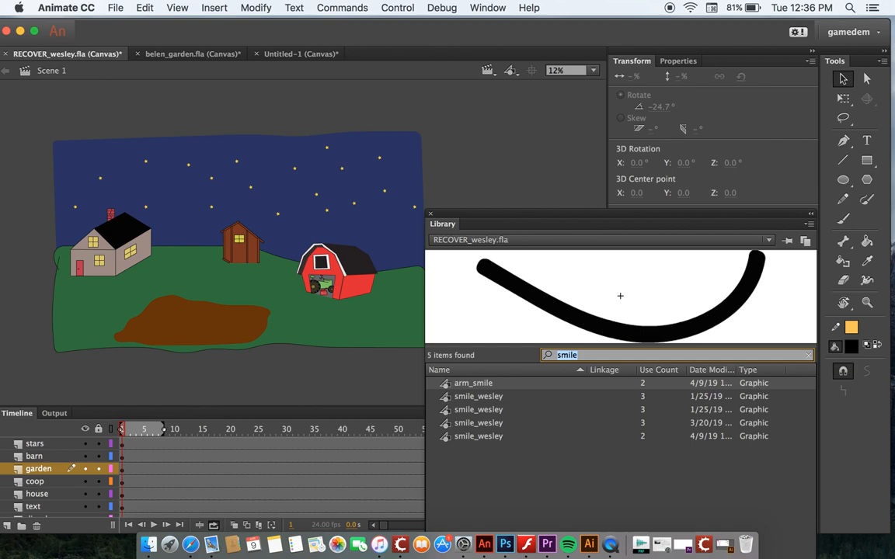
- Locate the red_alien symbol in the Library so its preview shows beside the farm scene
click(808, 355)
text(al)
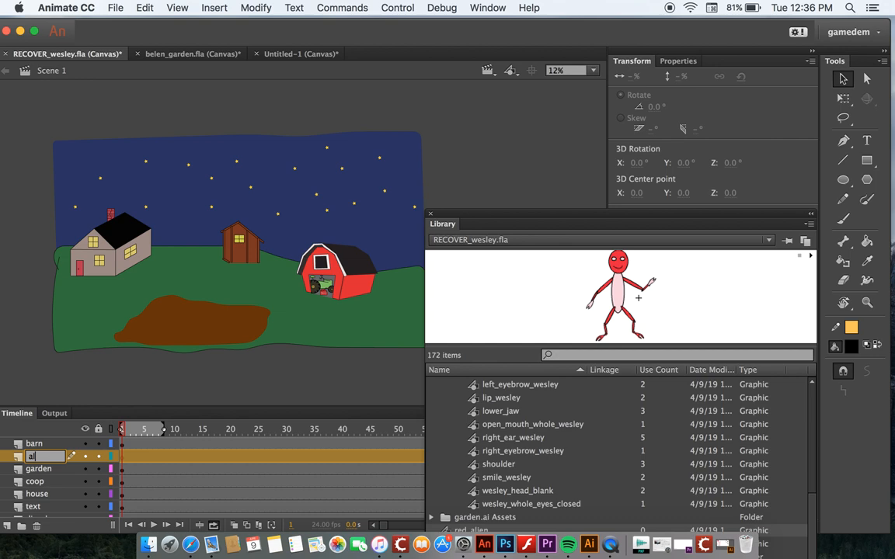
- Name the new layer 'alien' and place the red alien on the dirt patch of the stage
click(190, 310)
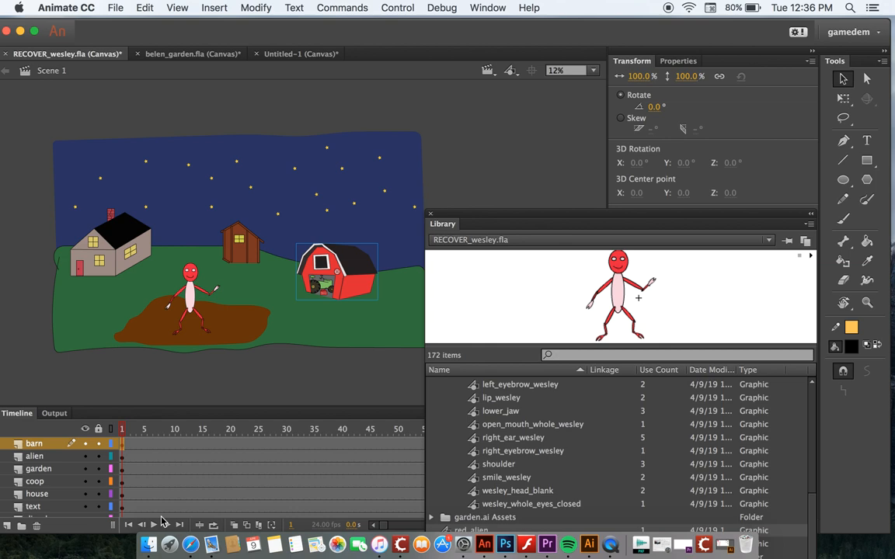
click(154, 525)
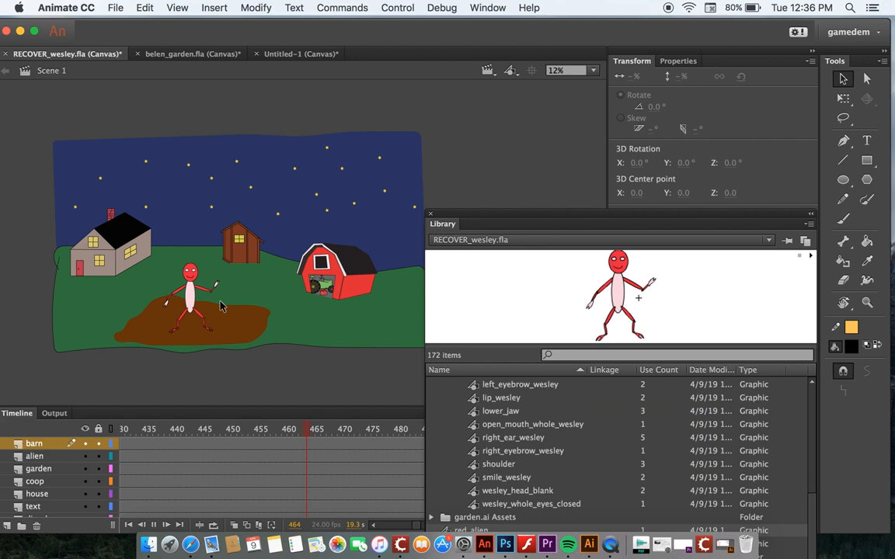
click(336, 271)
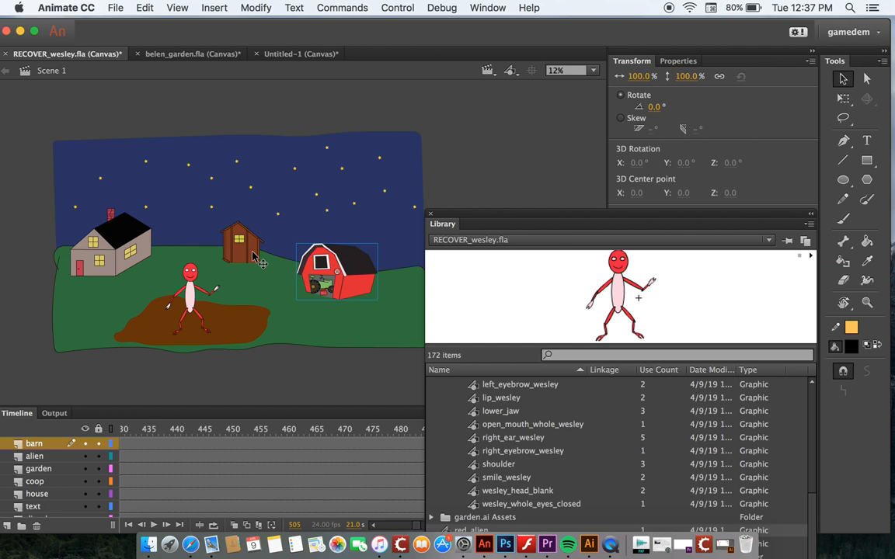
mouse_move(220, 290)
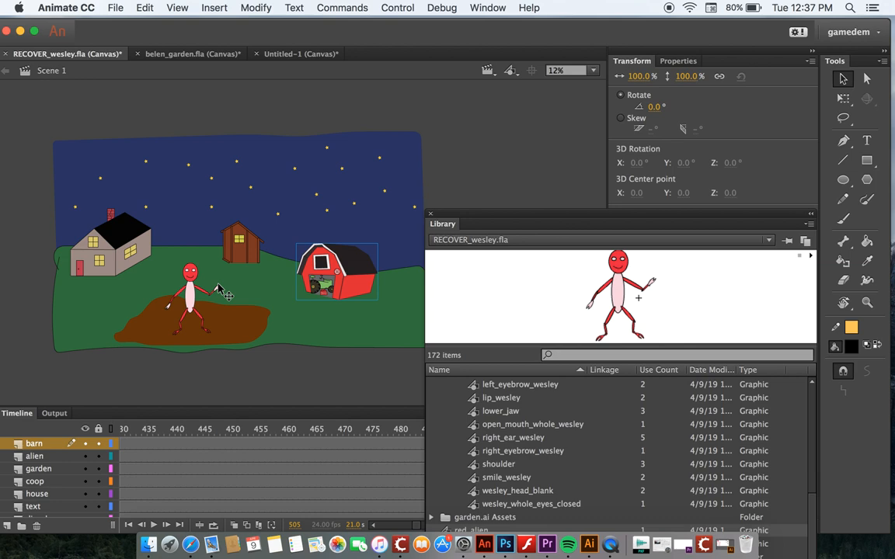
mouse_move(171, 294)
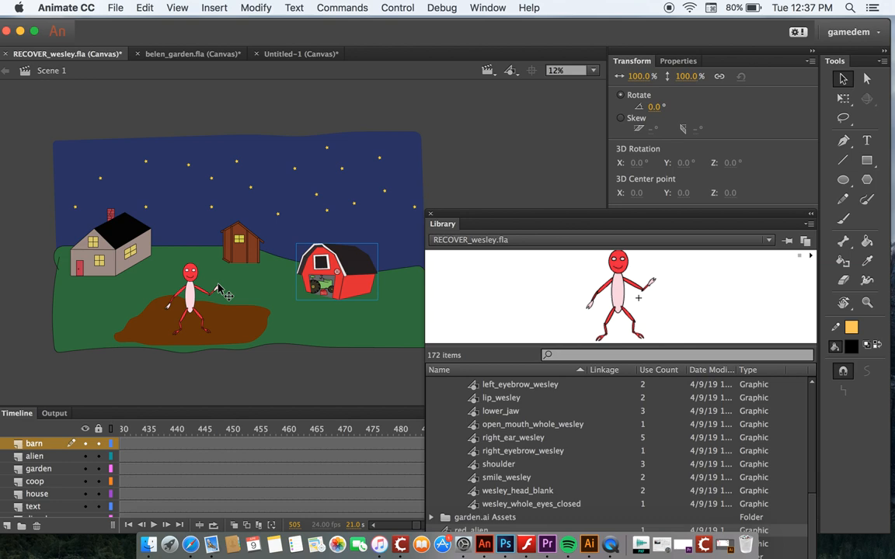